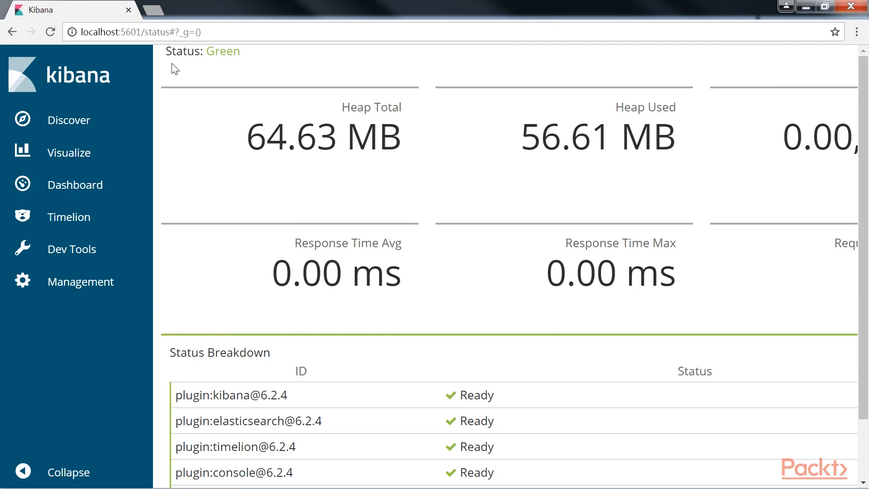
mouse_move(422, 195)
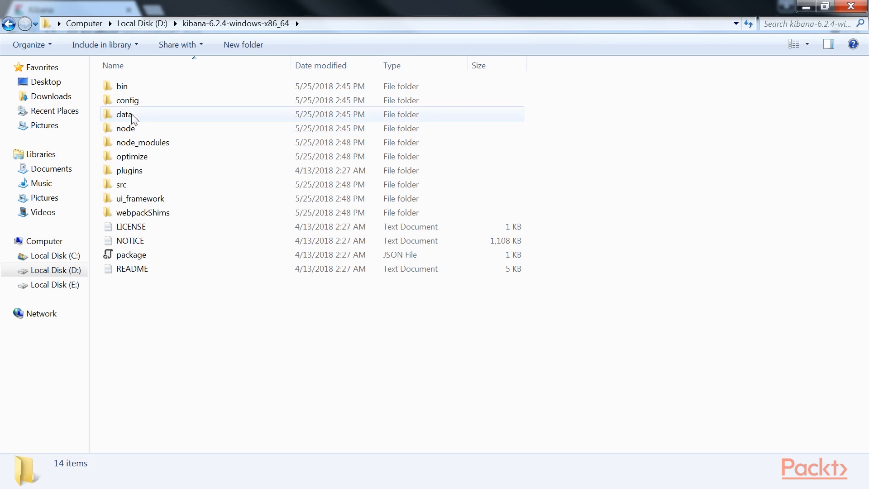
Step: Open kibana.yml from the Kibana config folder in Atom
click(127, 100)
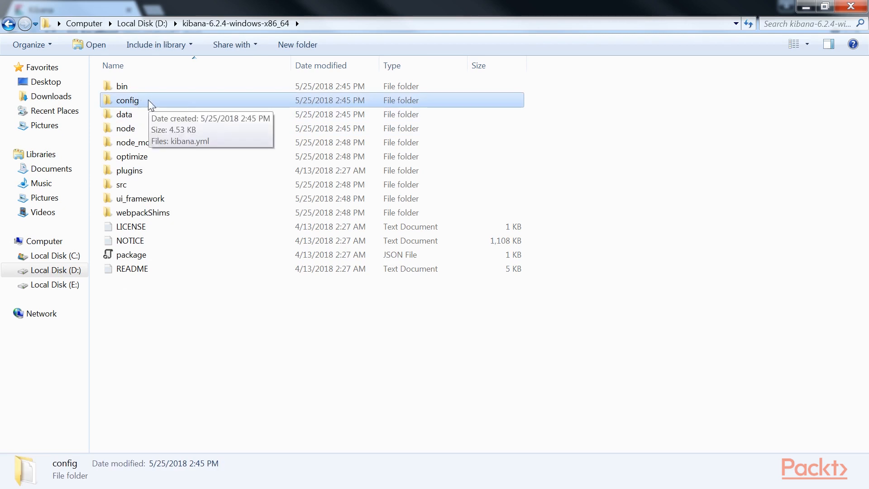
double_click(128, 100)
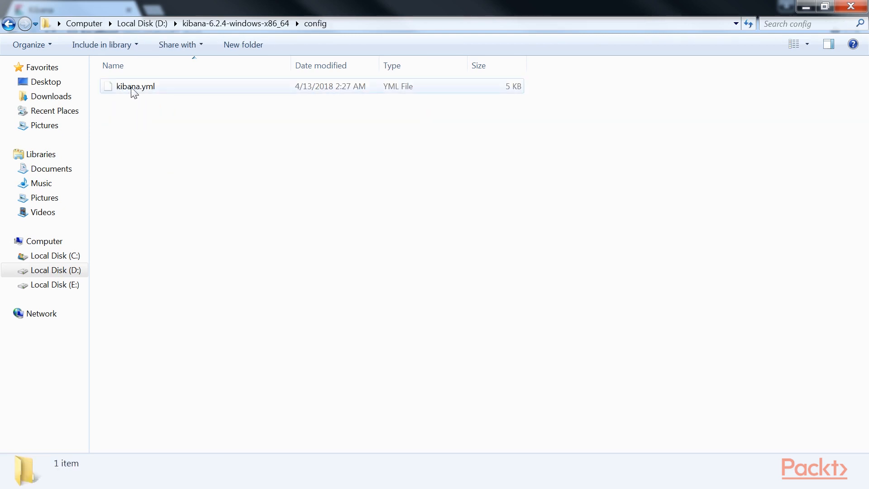
right_click(134, 86)
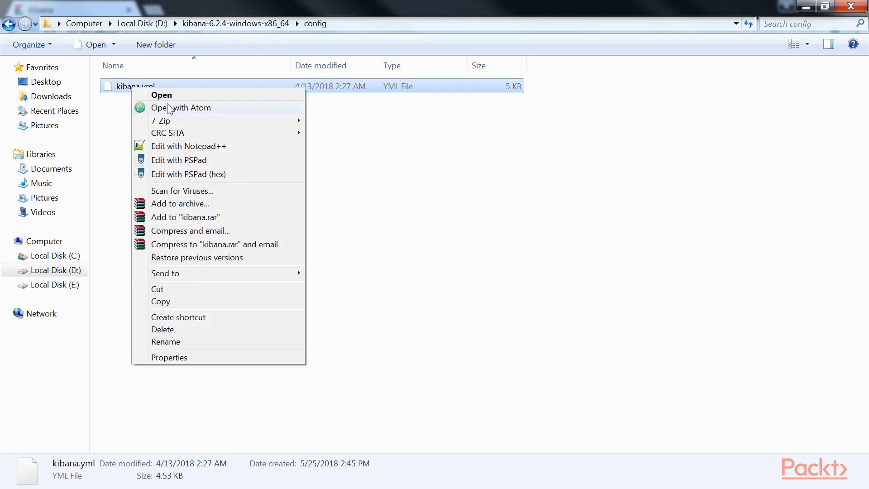
click(180, 108)
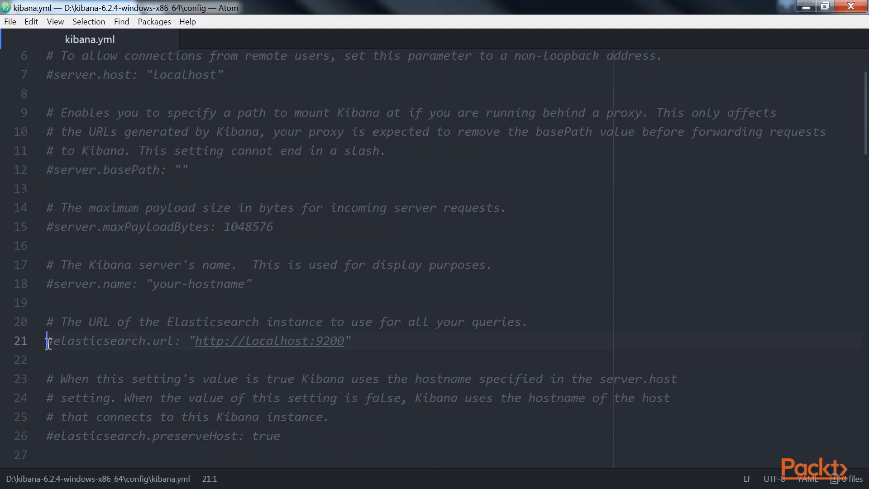
drag(49, 340, 348, 340)
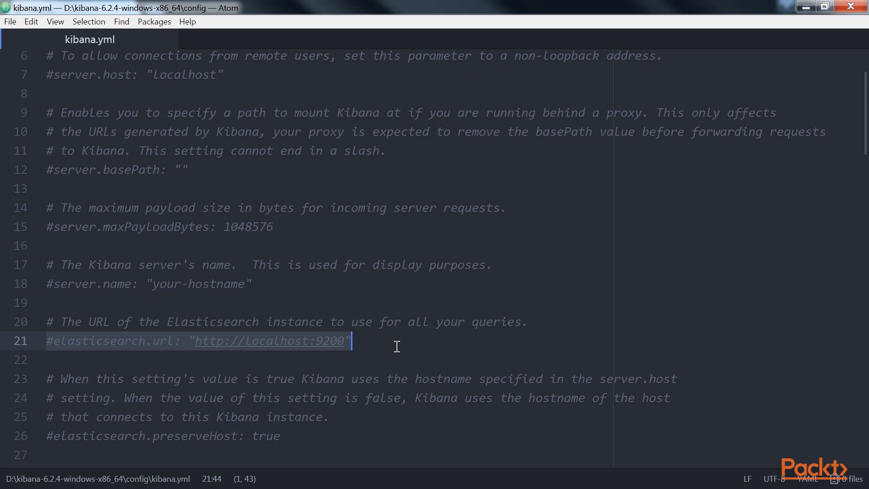
scroll(down, 3)
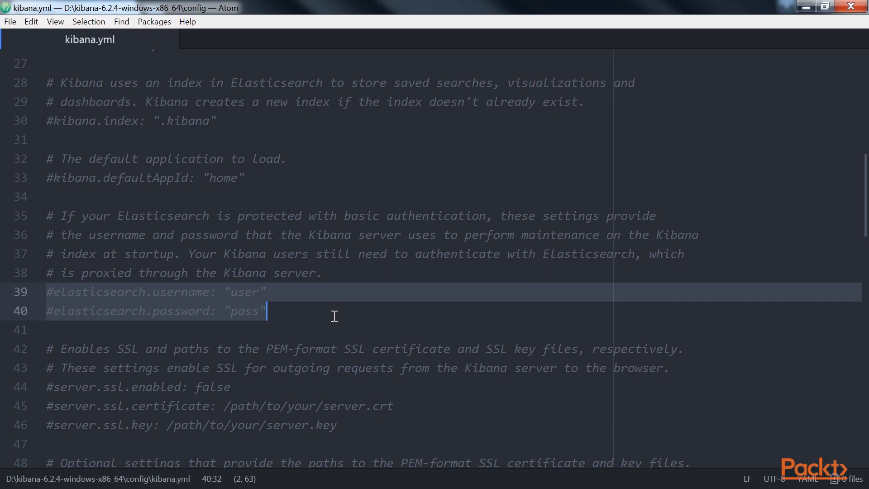
Step: Scroll back up through kibana.yml's authentication settings
scroll(up, 3)
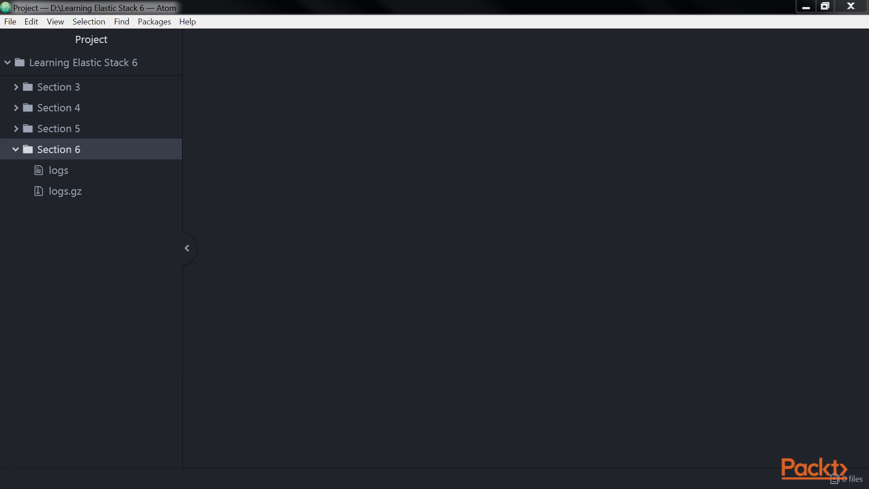
Step: Dismiss the large logs file warning unopened, select Section 6, and type the apache.conf path
click(58, 170)
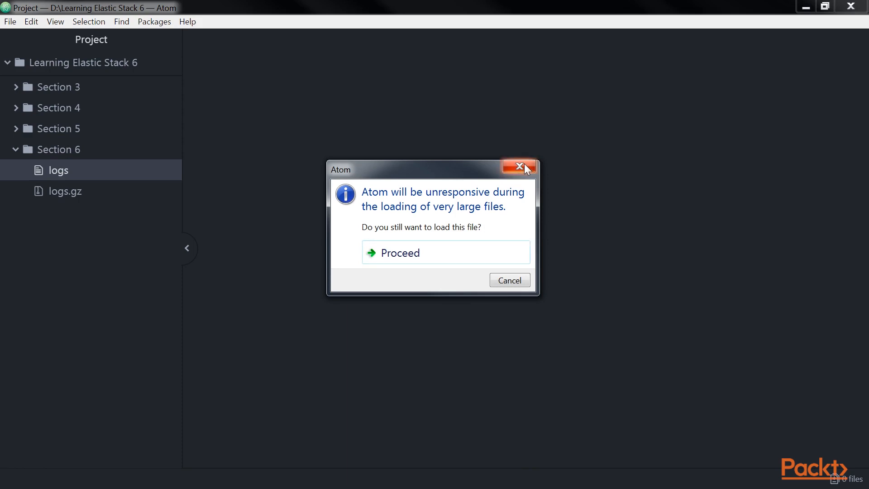
click(519, 166)
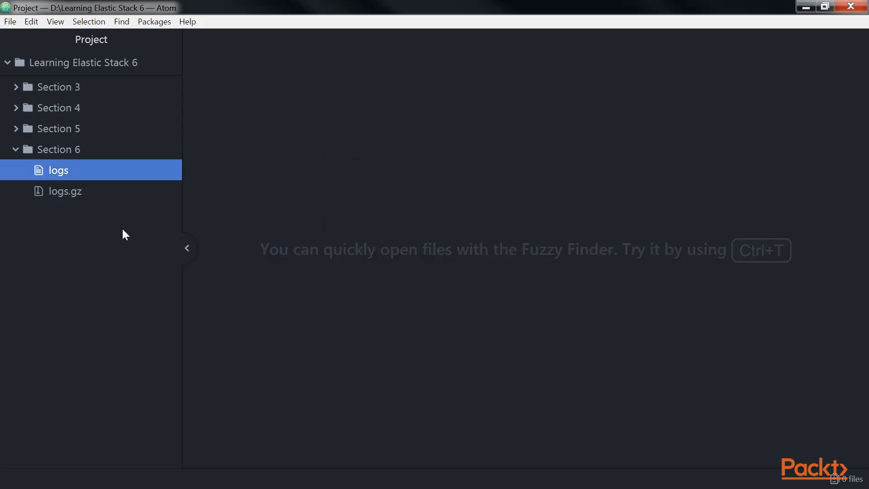
click(59, 149)
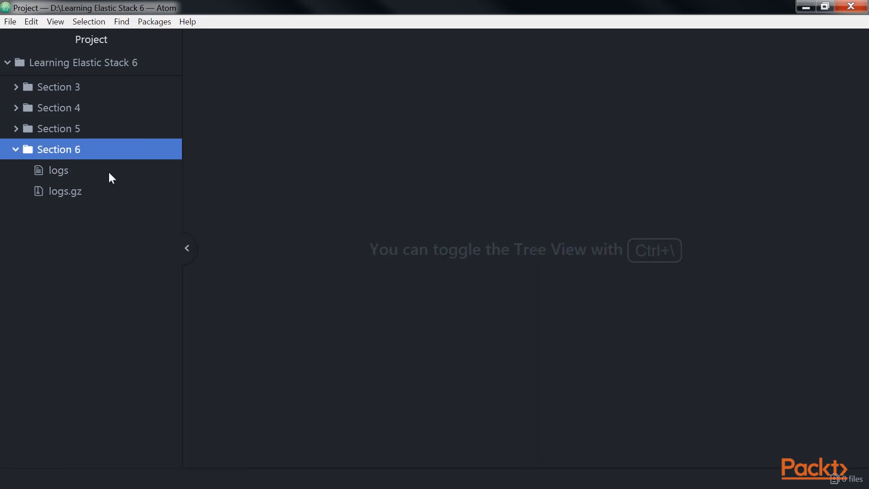
text(Section 6\apache.con)
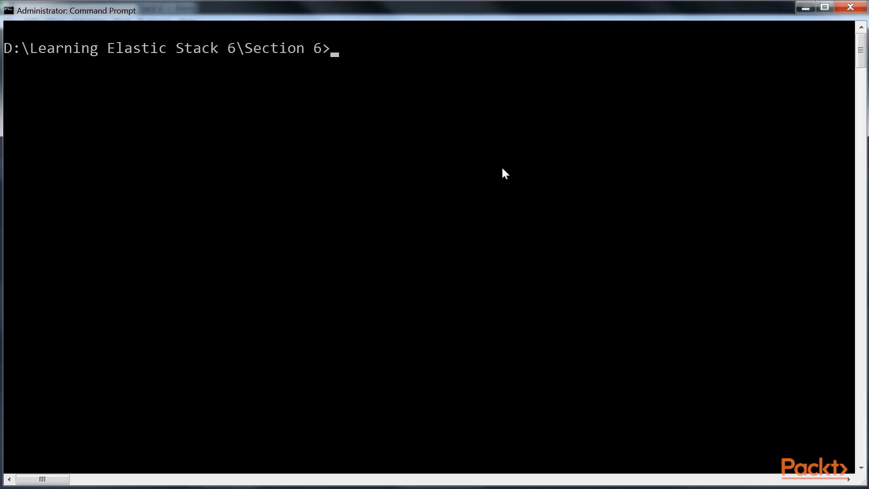
Step: Run Logstash with apache.conf, then count logstash-* documents via curl on localhost:9200
text(logstash -f apache.conf)
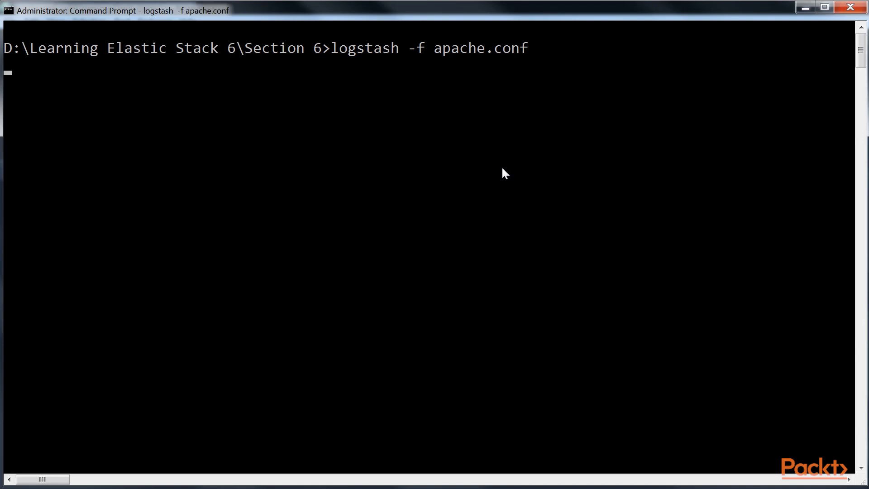
key(enter)
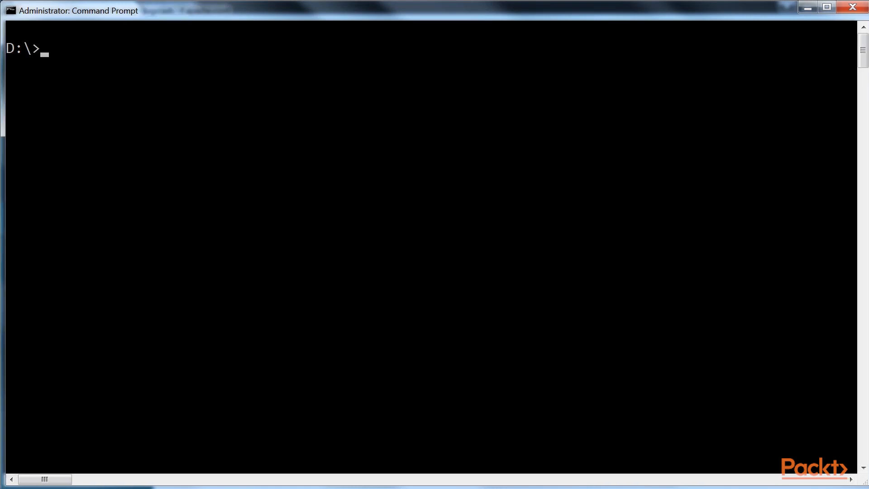
text(curl -X GET http://localhost:9200/logstash-*/_count)
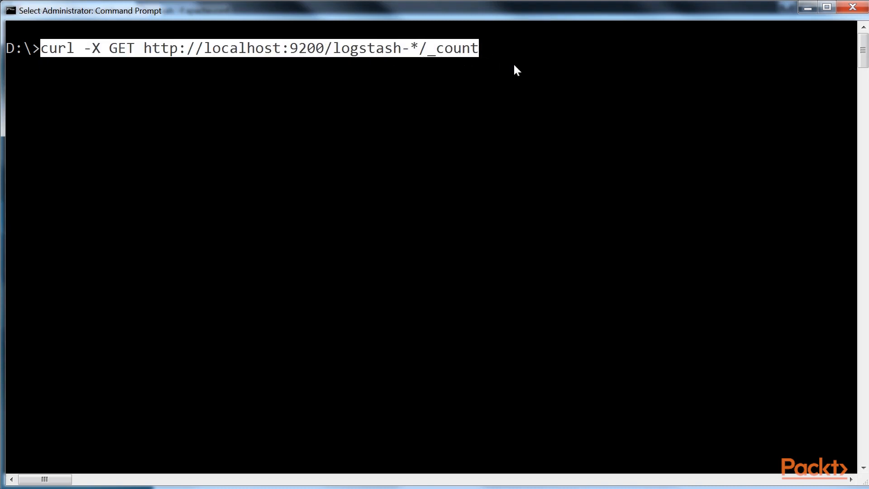
key(enter)
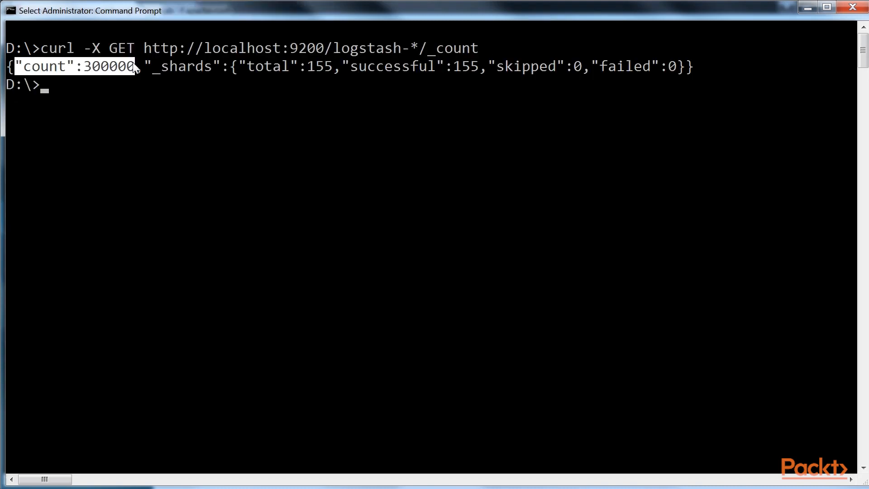